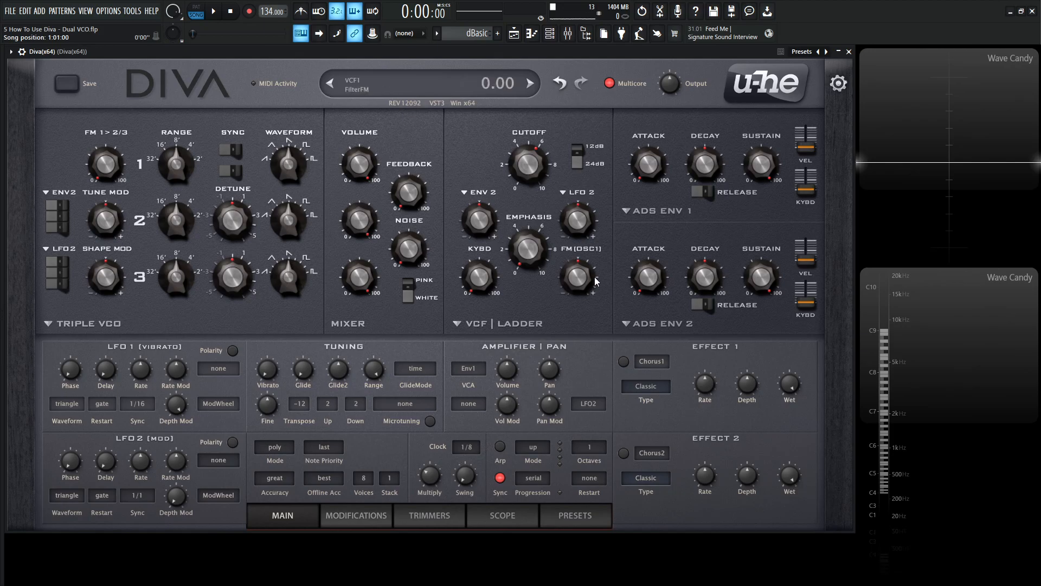
# Step: Load the INIT Jupe-8 preset from the 8 TEMPLATES folder and return to the MAIN panel
pyautogui.click(574, 515)
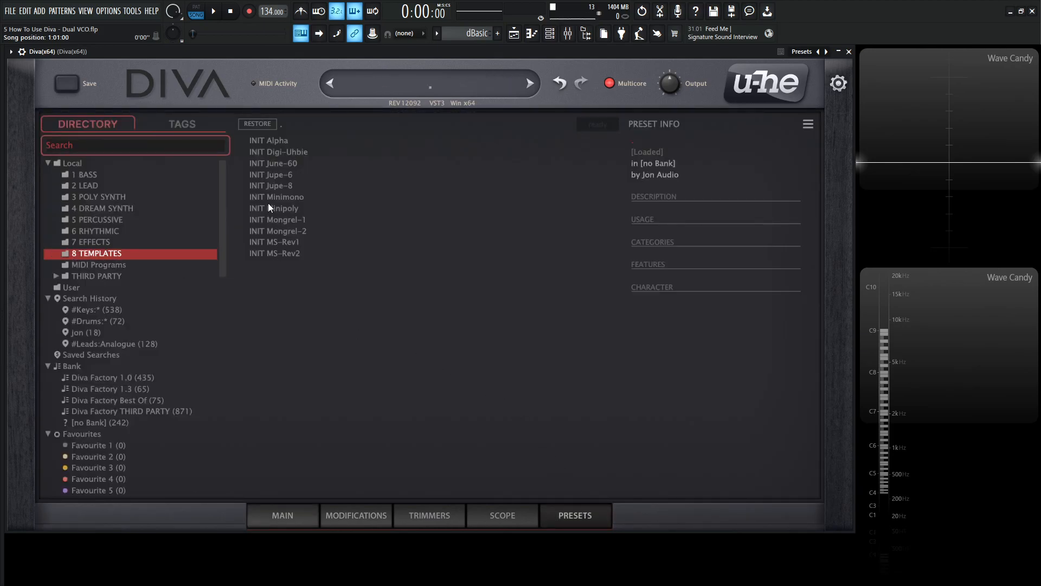
pyautogui.click(271, 186)
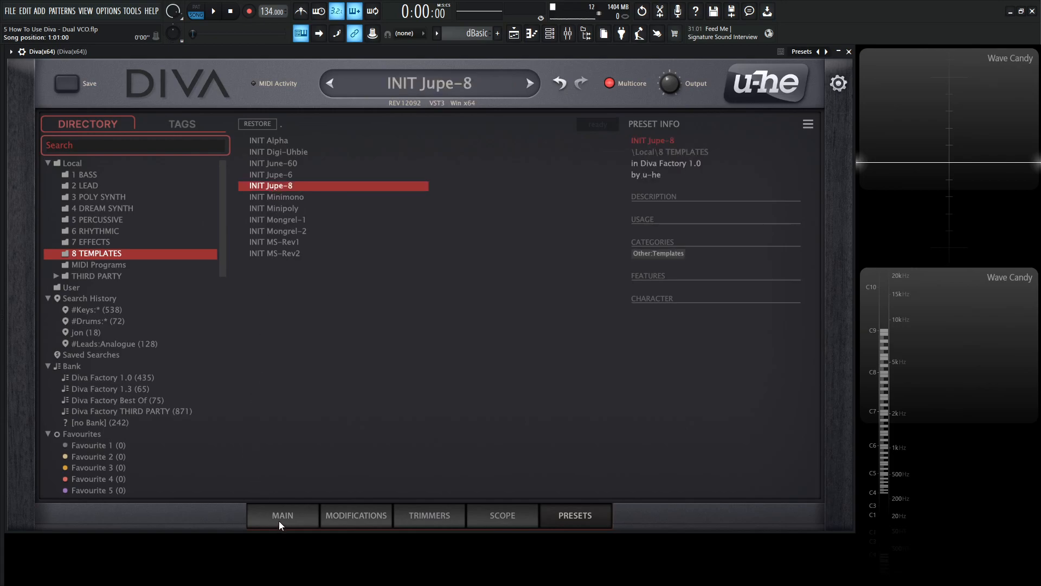
pyautogui.click(281, 515)
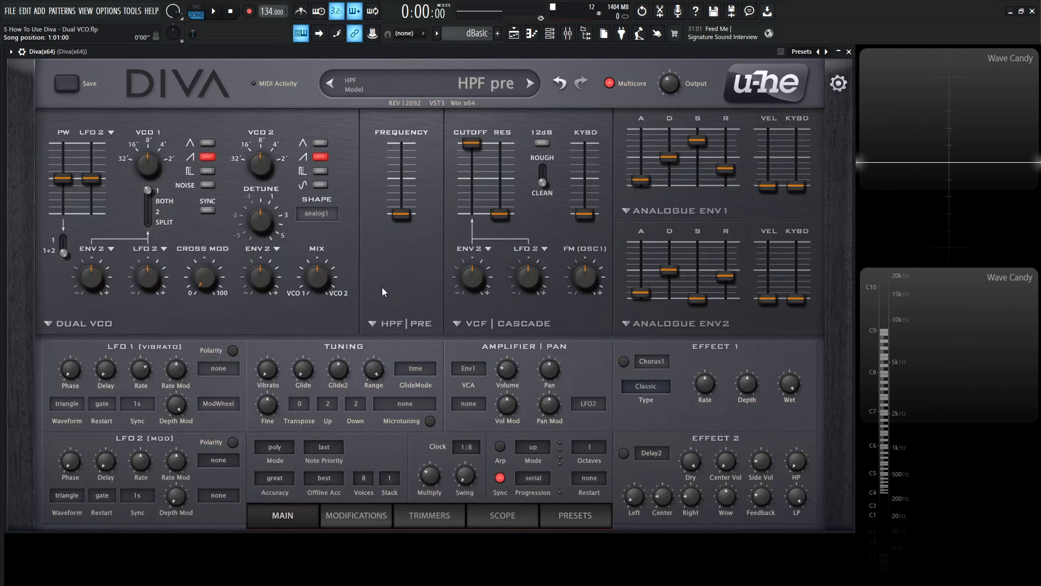
# Step: Set the Dual VCO SHAPE model from analog1 to ideal
pyautogui.click(328, 83)
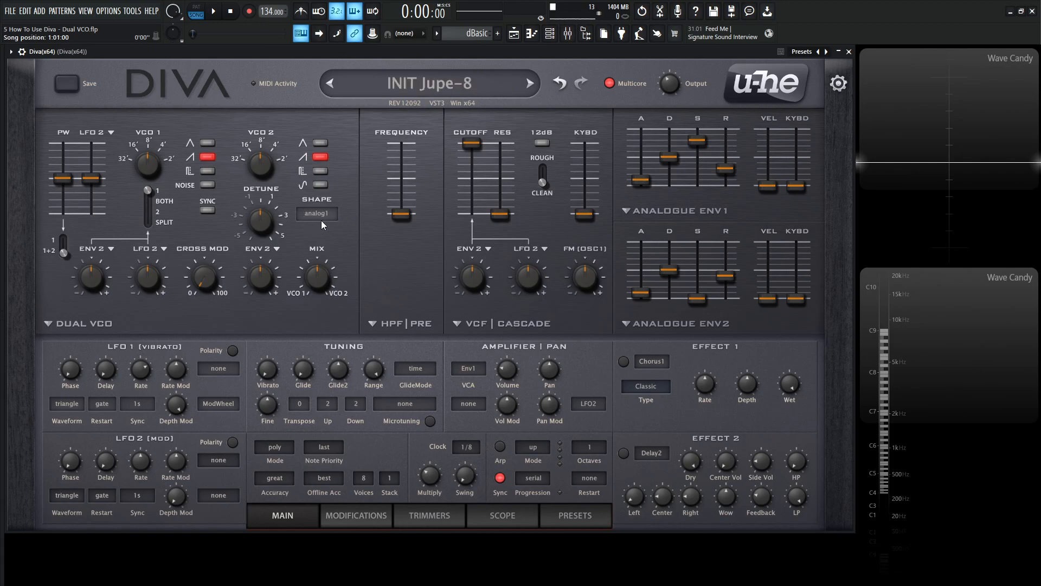
pyautogui.click(316, 213)
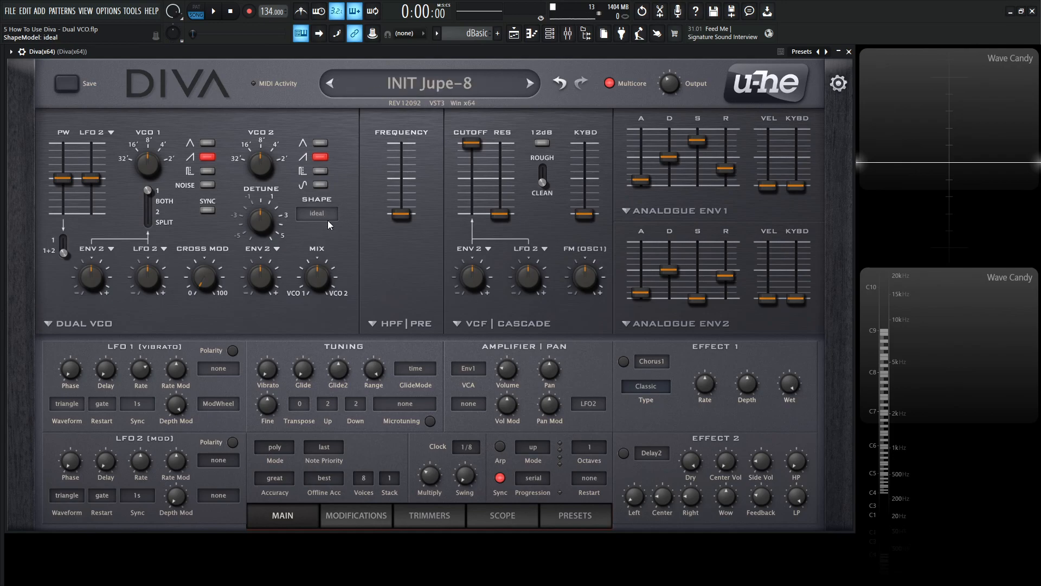
pyautogui.moveTo(264, 126)
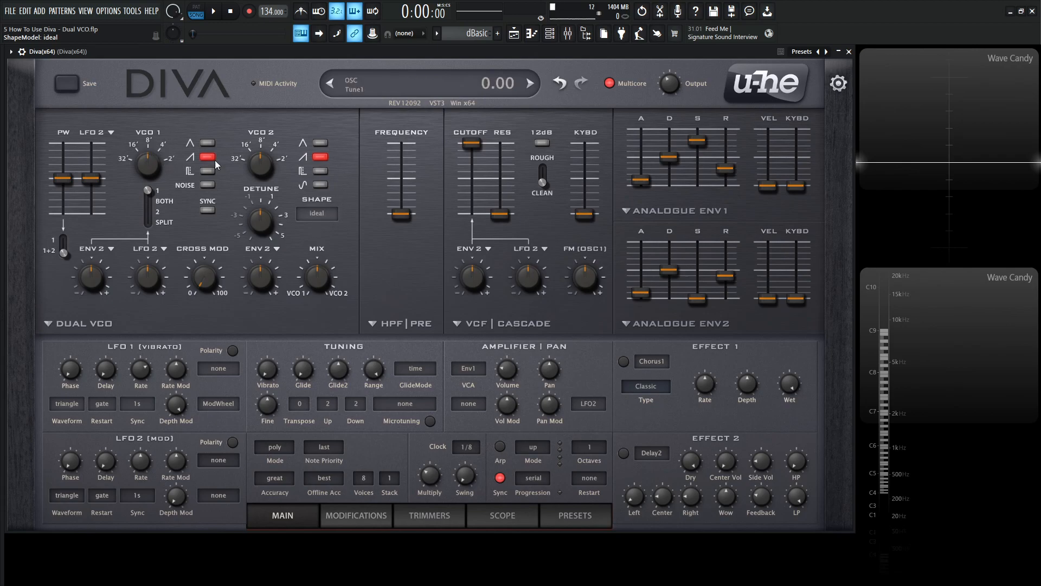
# Step: Audition the saw tone, then give VCO 2 a triangle waveform
pyautogui.moveTo(317, 277); pyautogui.dragTo(326, 272)
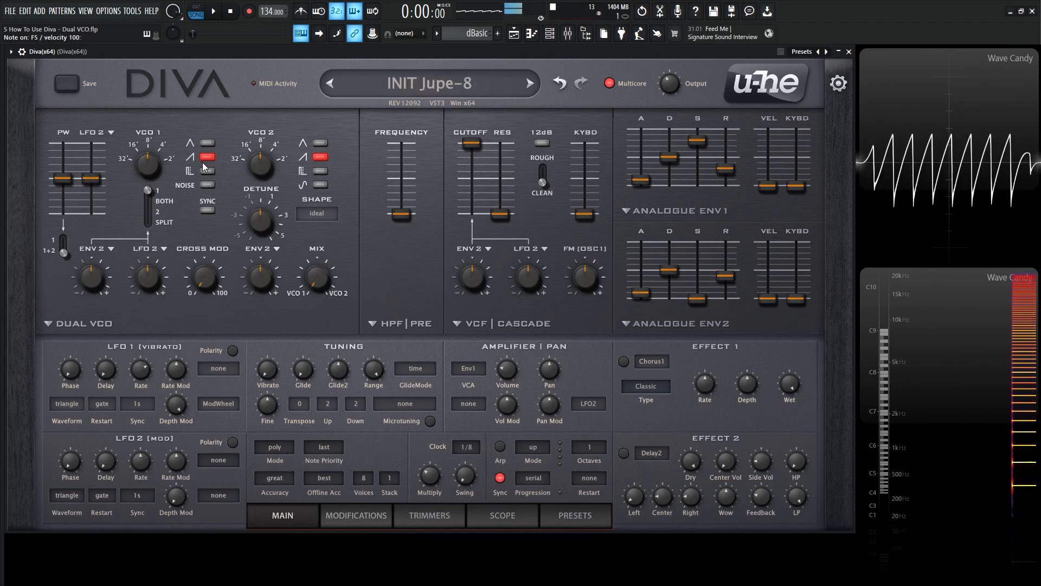
pyautogui.click(320, 158)
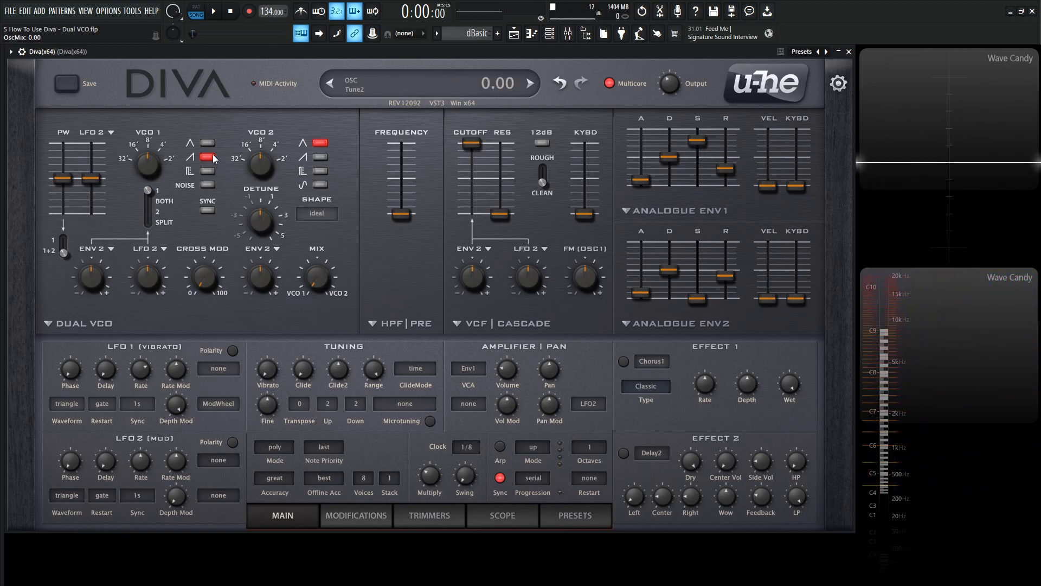
# Step: Give VCO 1 a pulse wave with its pulse width narrowed to about 37
pyautogui.click(207, 157)
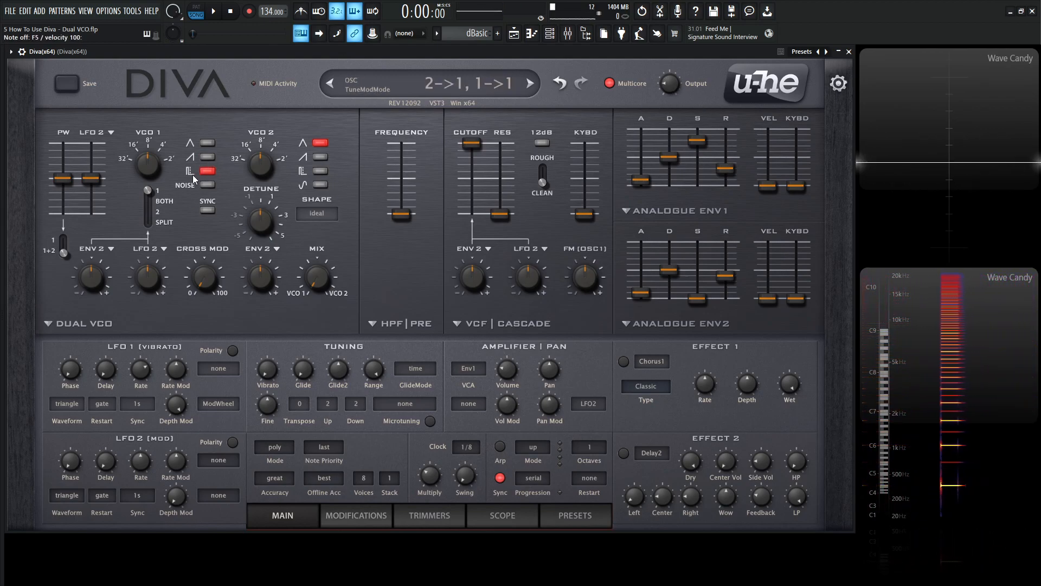
pyautogui.moveTo(61, 169); pyautogui.dragTo(62, 181)
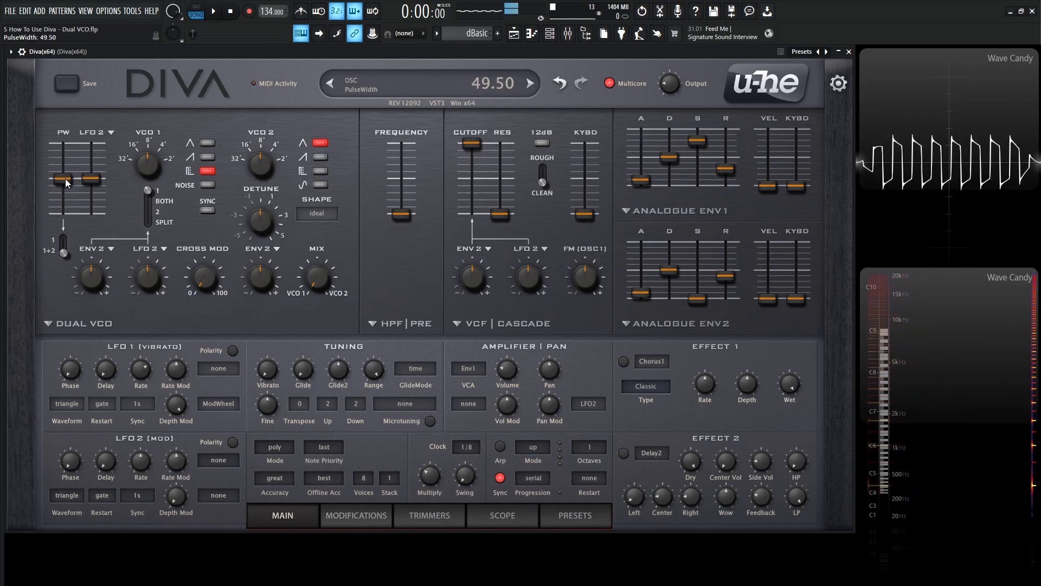
pyautogui.moveTo(61, 180); pyautogui.dragTo(61, 194)
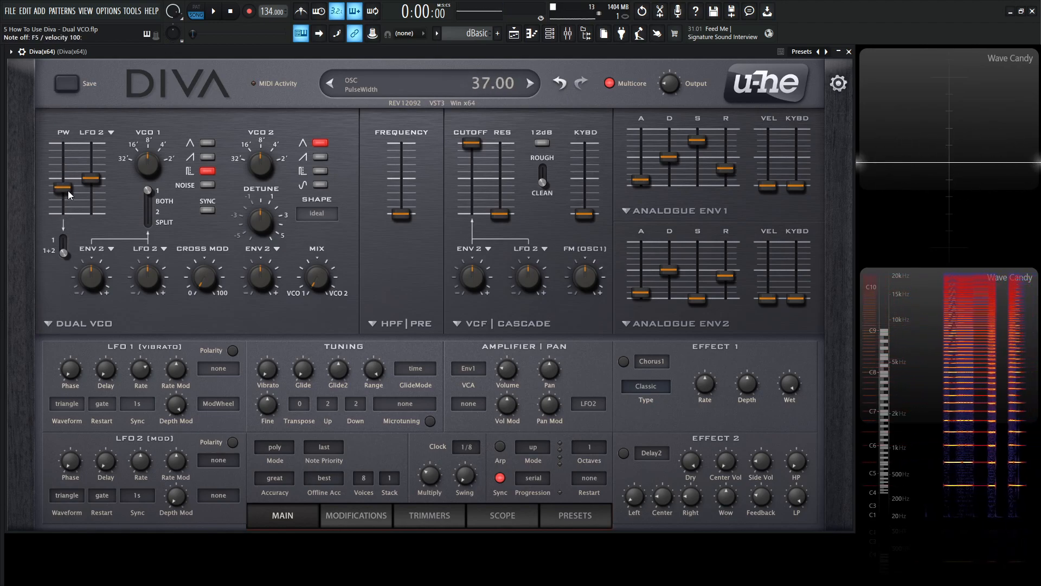
pyautogui.moveTo(60, 192); pyautogui.dragTo(60, 176)
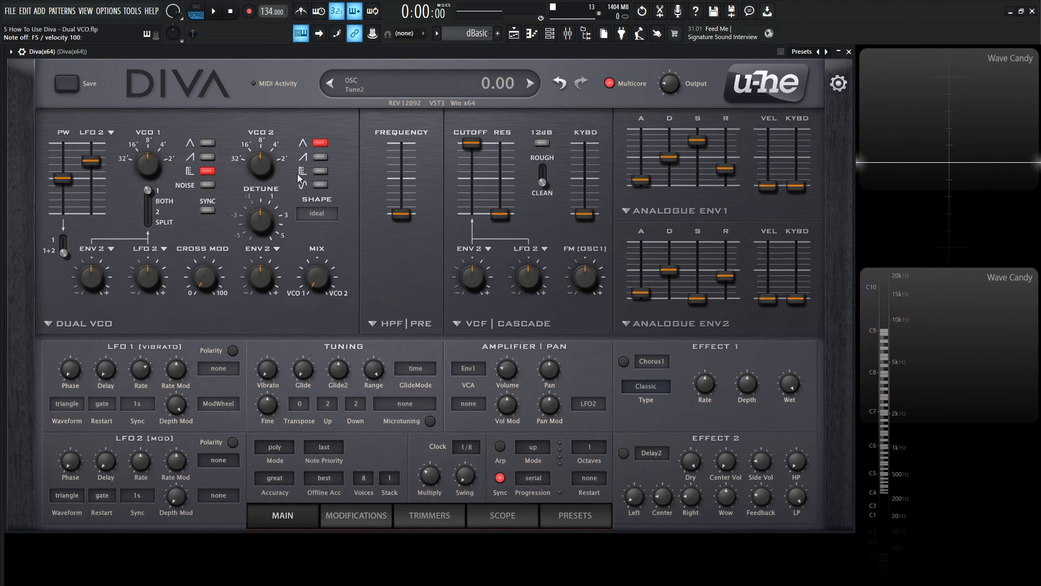
# Step: Switch VCO 2 to pulse and turn the oscillator mix fully to VCO 2 (100)
pyautogui.click(320, 171)
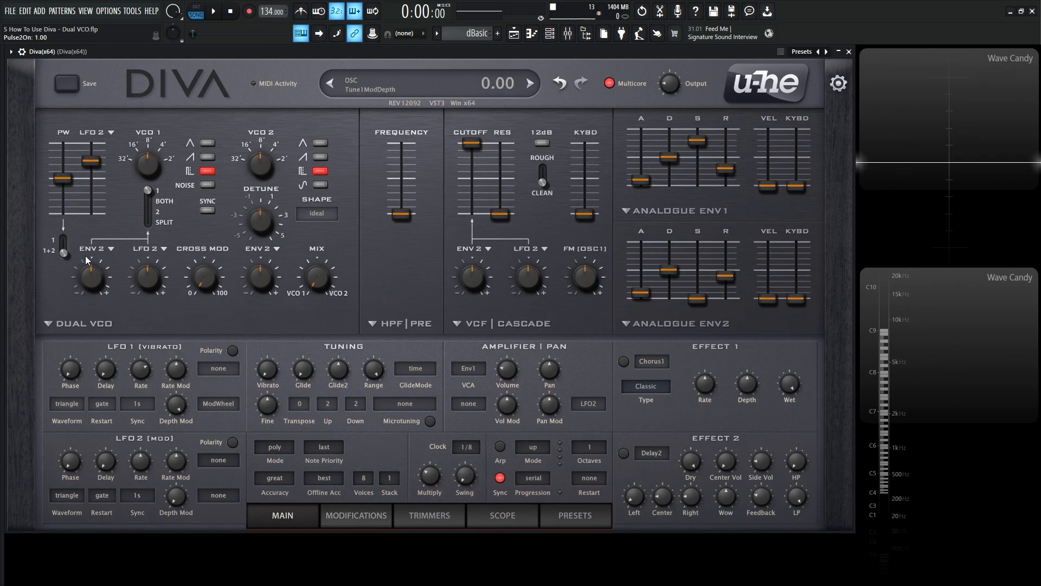
pyautogui.moveTo(89, 178); pyautogui.dragTo(88, 161)
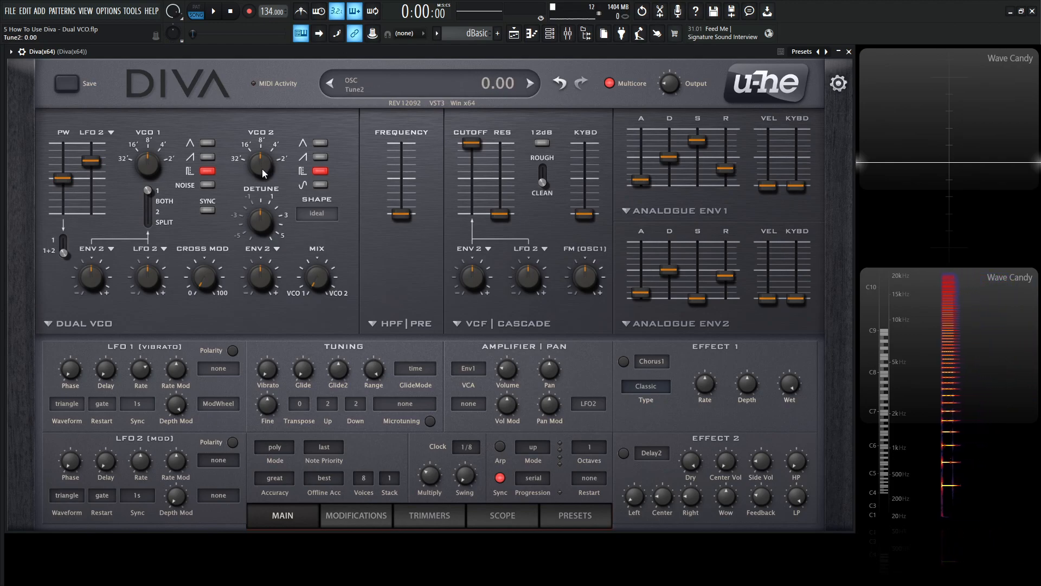
pyautogui.moveTo(259, 165); pyautogui.dragTo(259, 199)
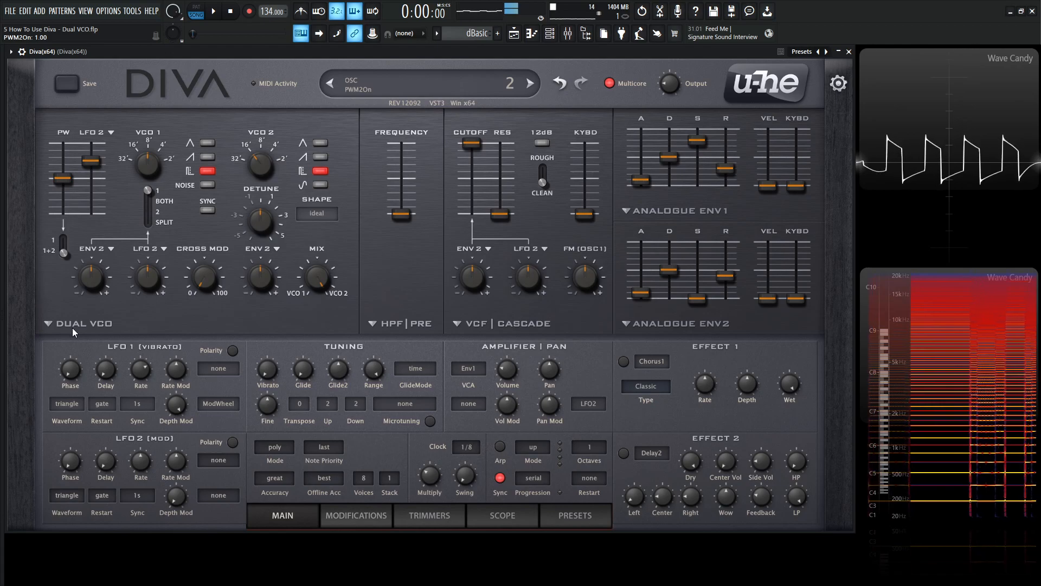
pyautogui.click(529, 83)
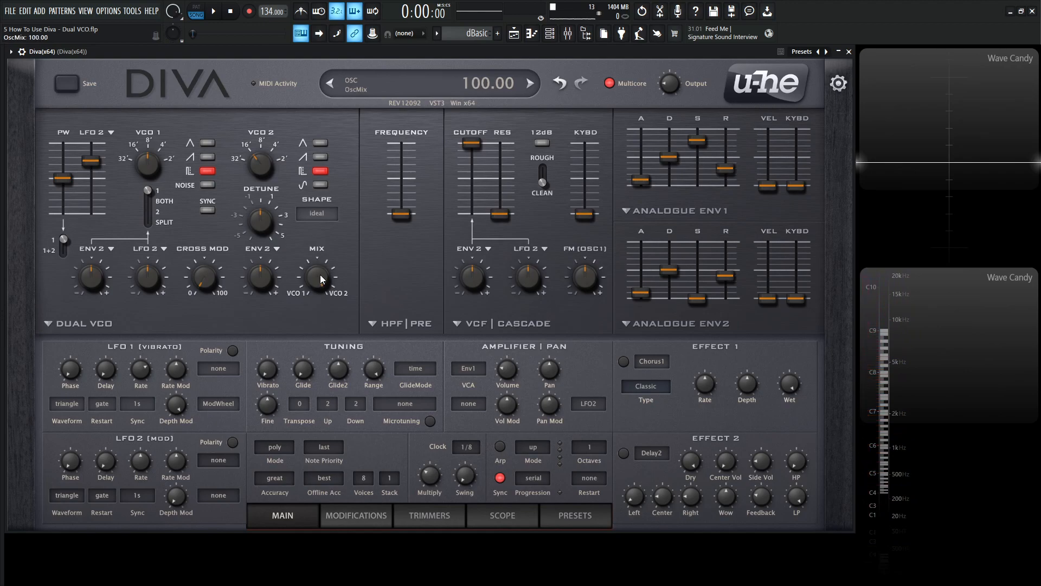
# Step: Swap VCO 1's pulse for triangle and audition it against noise
pyautogui.click(207, 171)
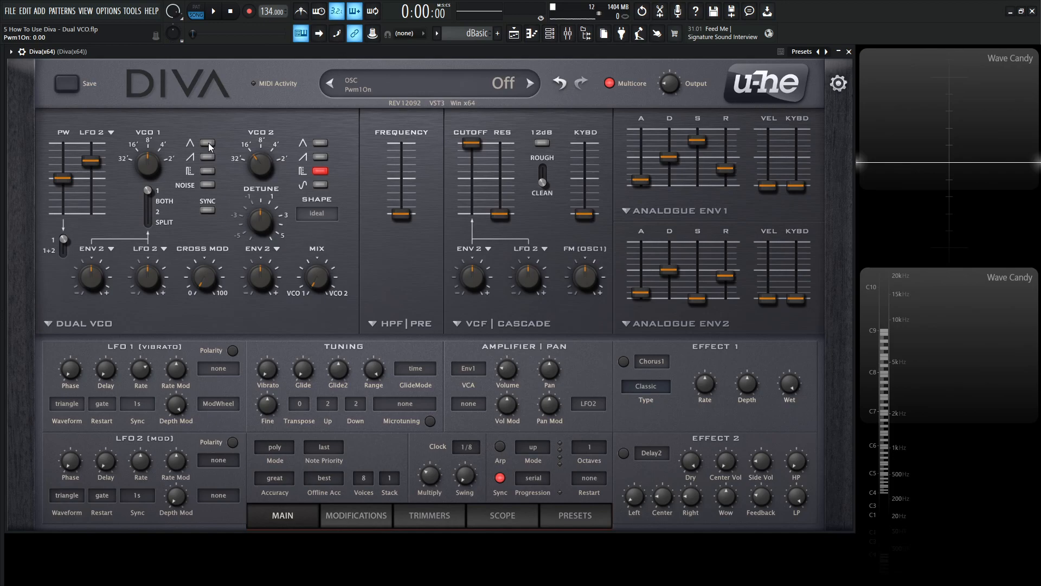
pyautogui.click(207, 143)
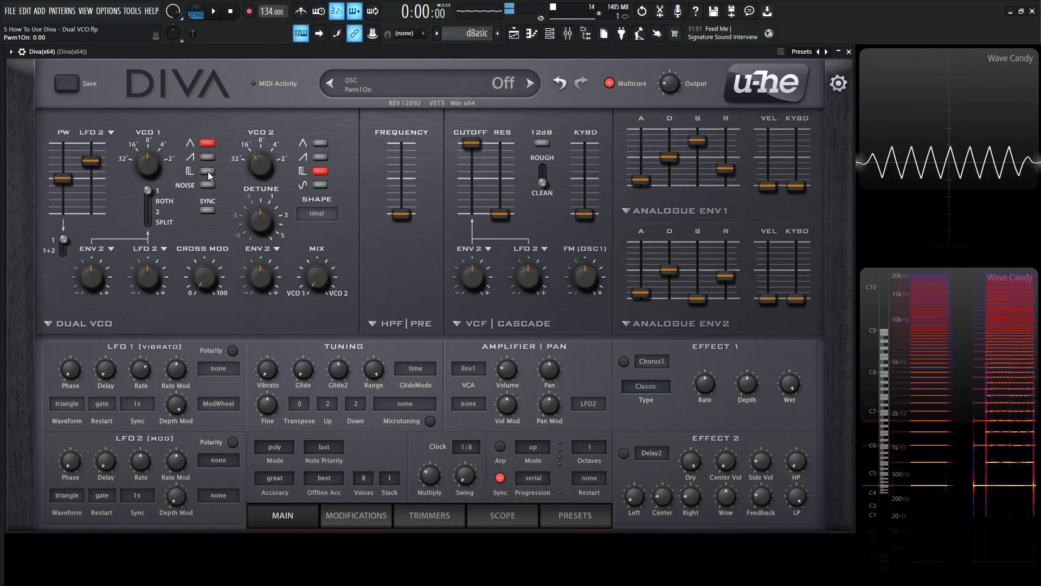
pyautogui.click(207, 185)
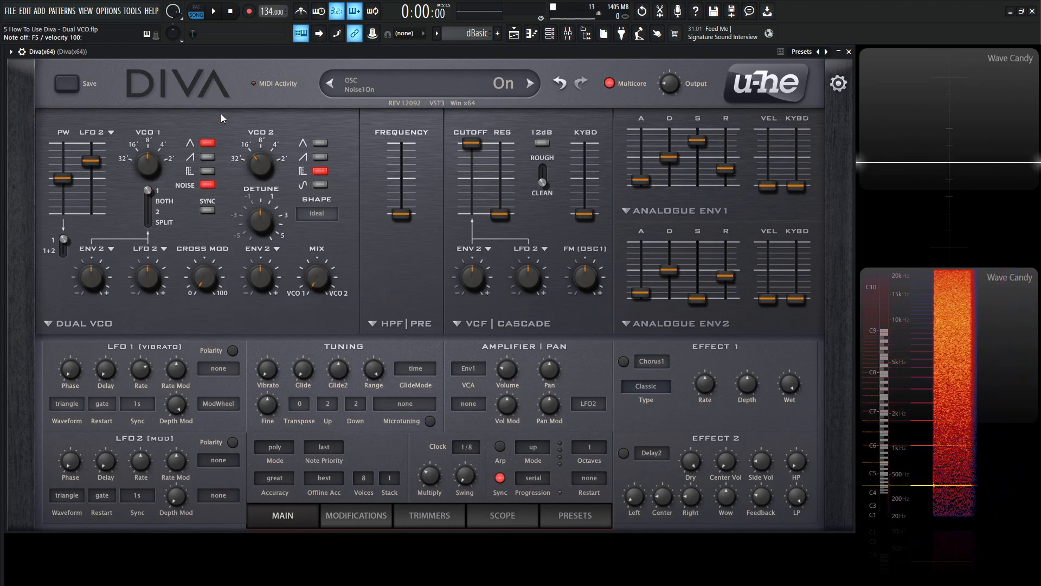
pyautogui.click(207, 143)
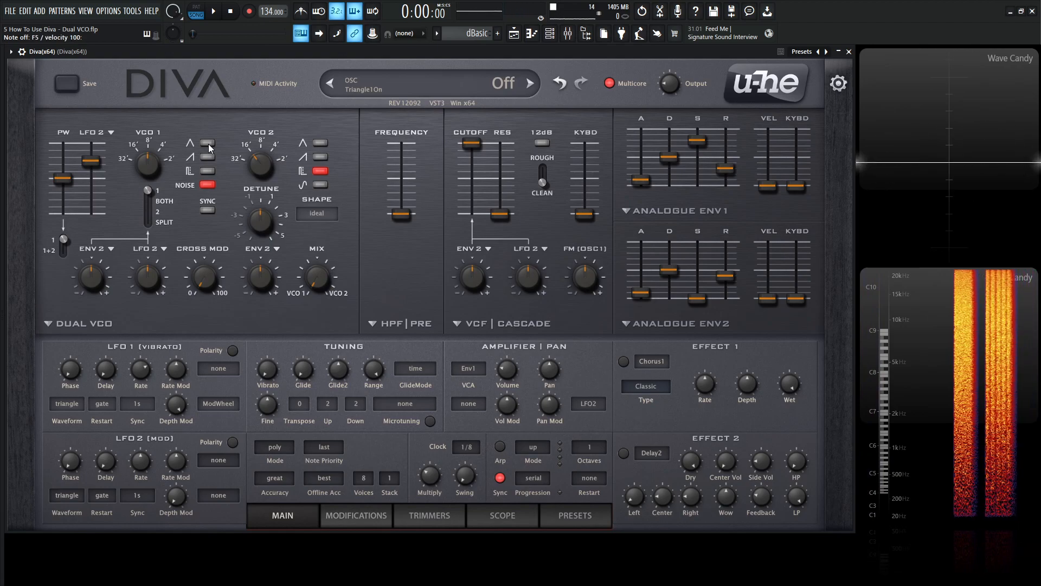
# Step: Audition VCO 1's sawtooth and pulse with noise, then switch its waveforms off
pyautogui.click(529, 83)
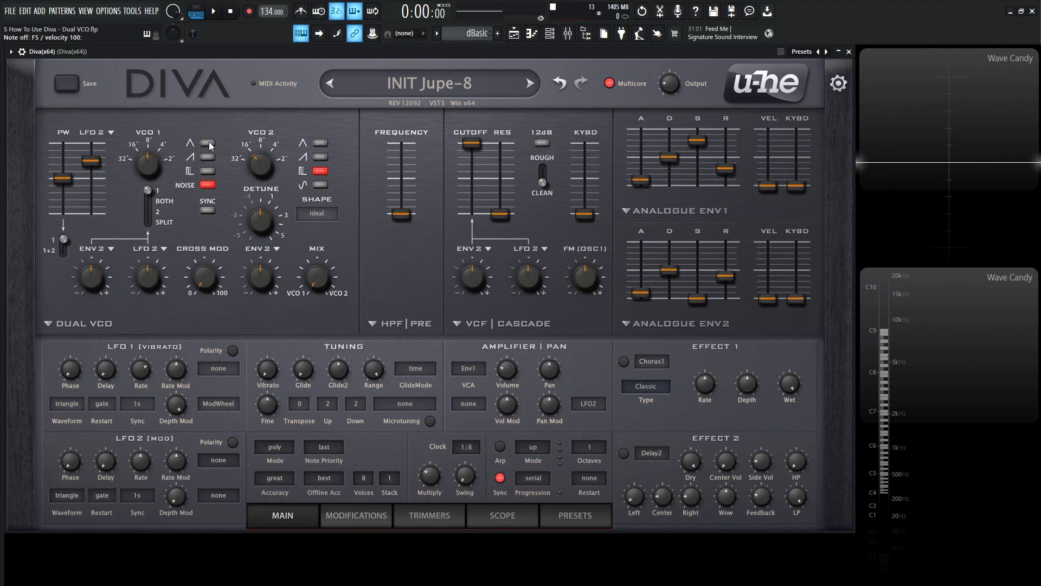
pyautogui.click(208, 143)
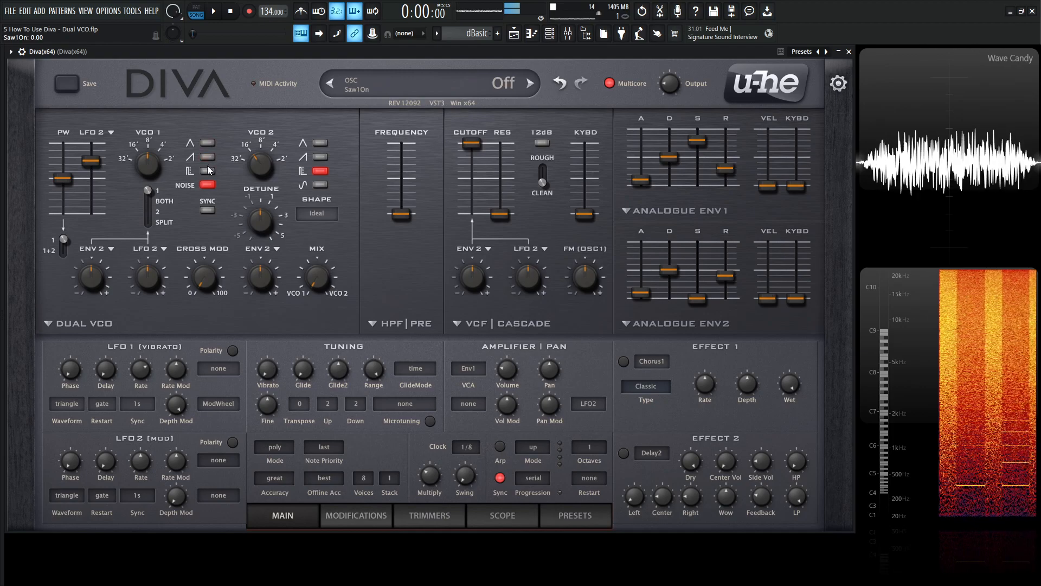
pyautogui.click(207, 171)
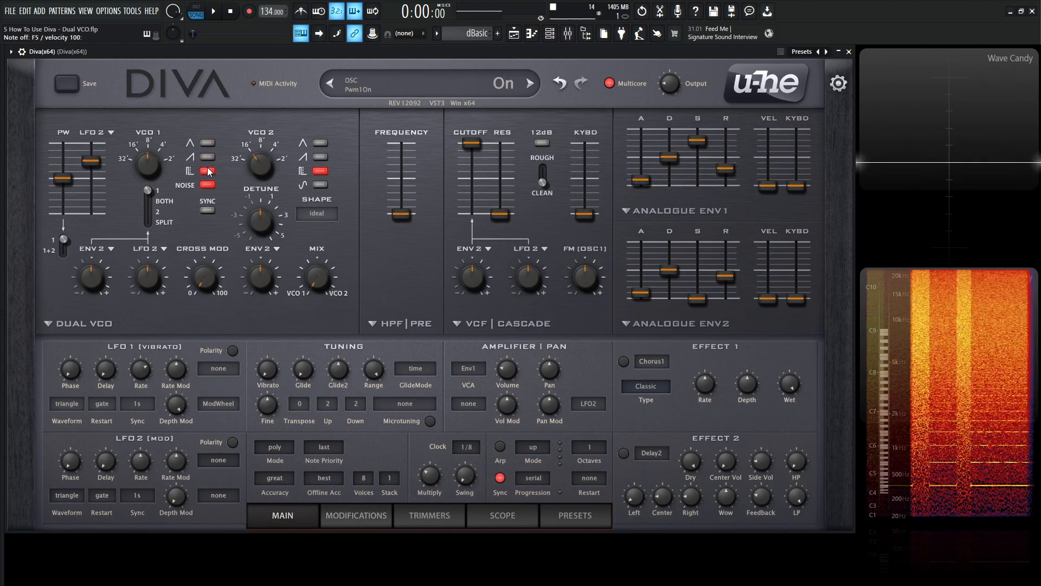
pyautogui.click(527, 83)
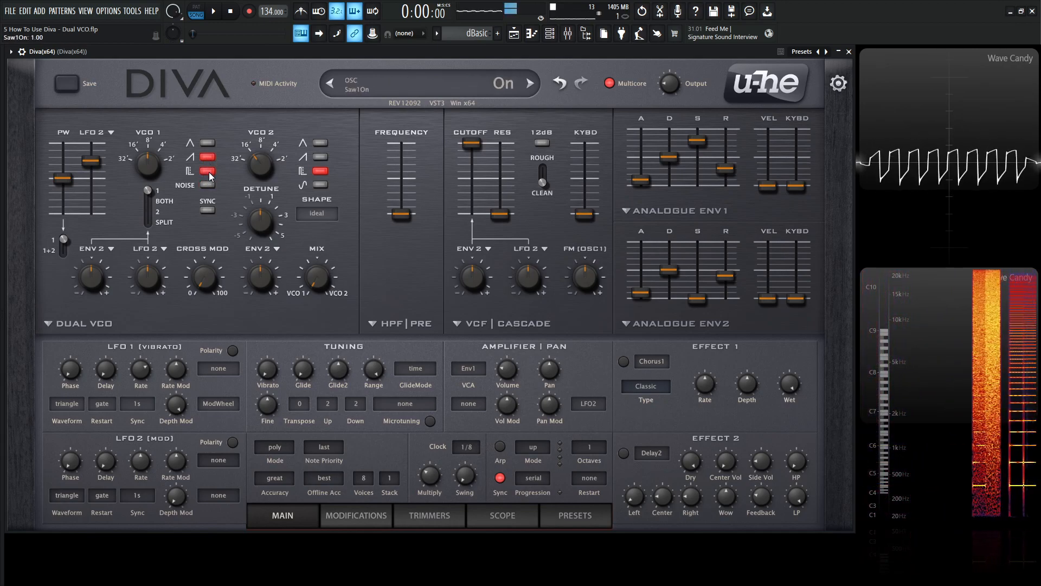
pyautogui.click(206, 170)
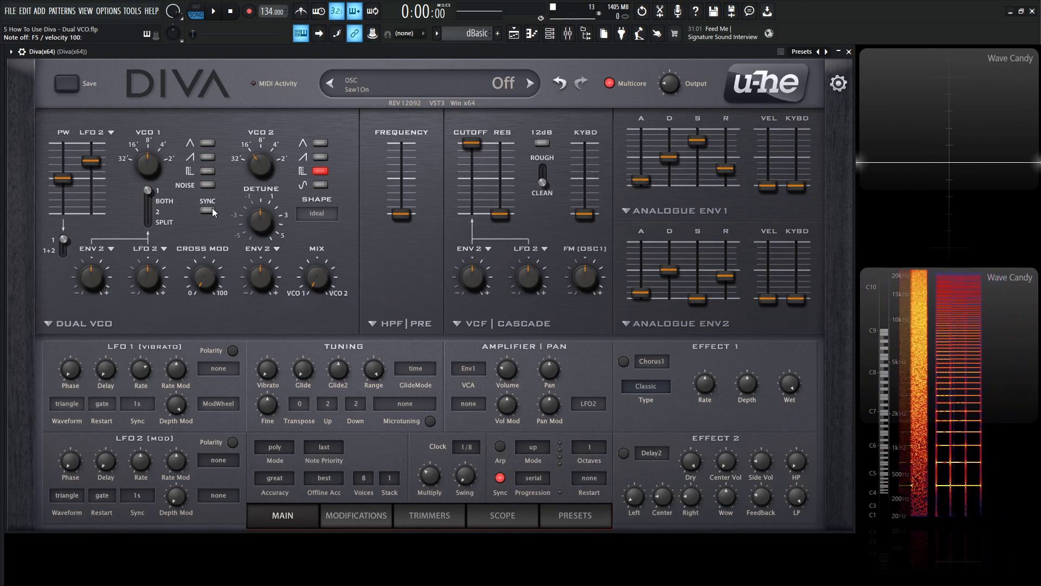
# Step: Turn VCO 2's Detune knob to Tune2 -10.70 with VCO 1 silent
pyautogui.click(529, 83)
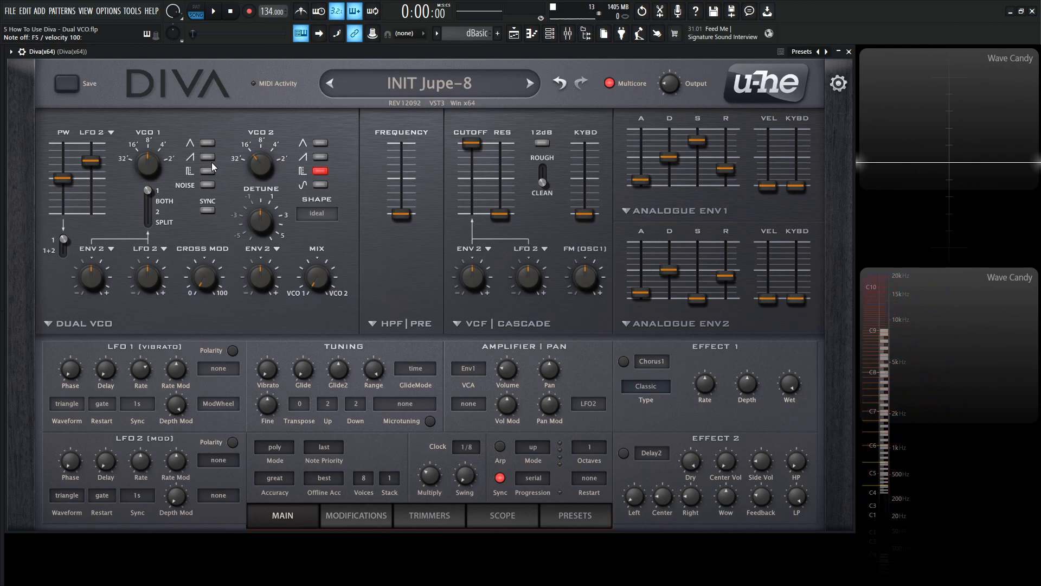
pyautogui.click(208, 160)
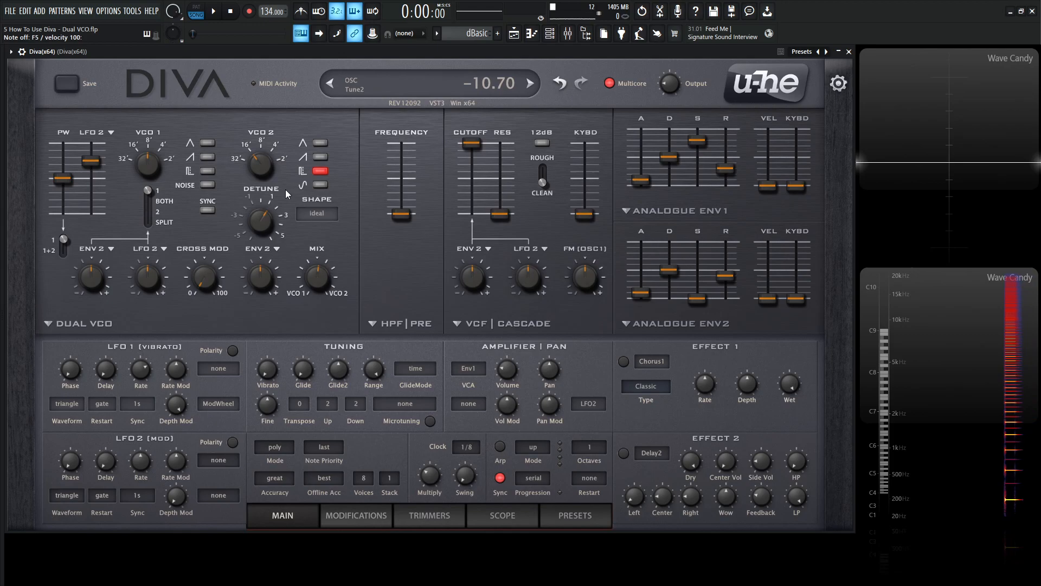
# Step: Enable saw on both VCOs, ease VCO 2 detune to -3.92, and route LFO 2 to pitch
pyautogui.click(207, 142)
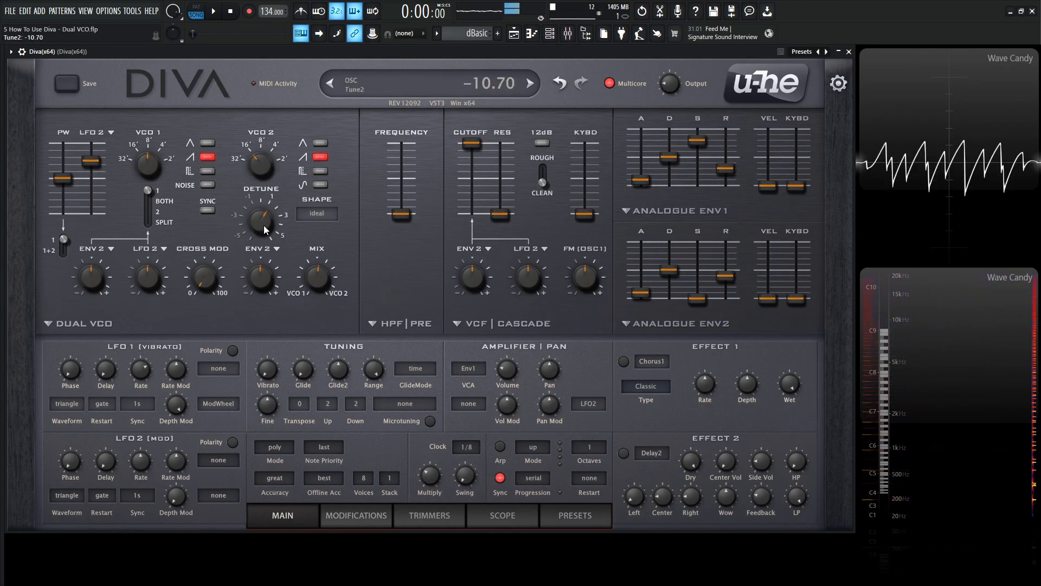
pyautogui.moveTo(261, 229); pyautogui.dragTo(261, 213)
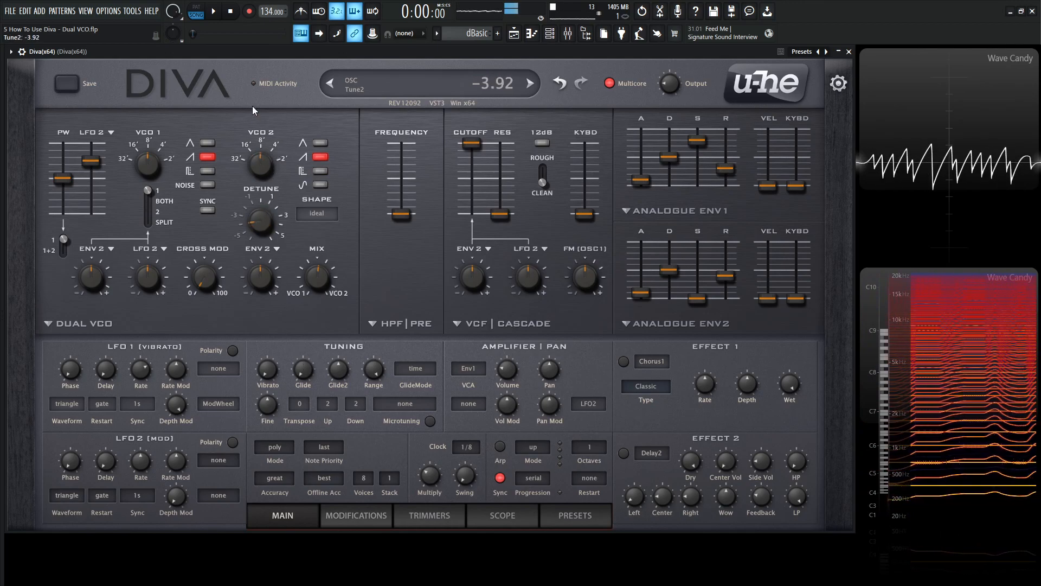
pyautogui.moveTo(261, 151); pyautogui.dragTo(261, 169)
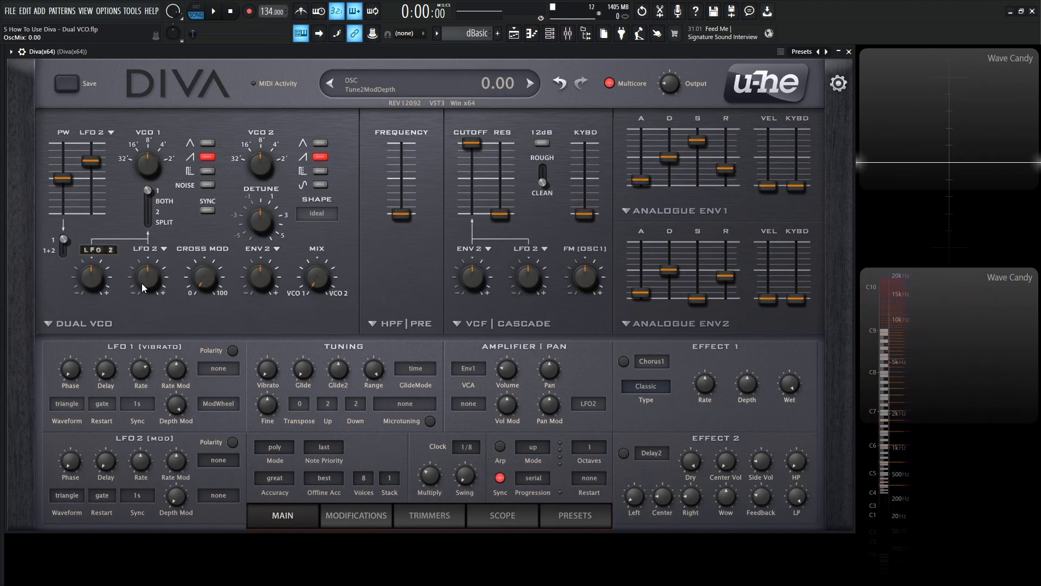
# Step: Set the pitch modulation switch from 1 to SPLIT
pyautogui.click(145, 248)
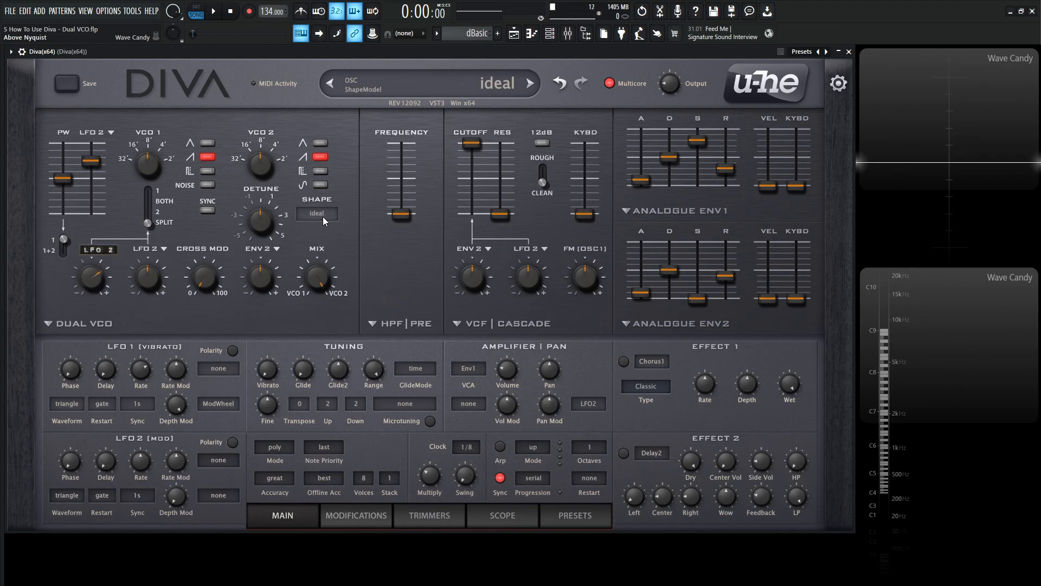
# Step: Try analog1 and analog2 shape models on VCO 1's triangle, then return to ideal
pyautogui.click(317, 213)
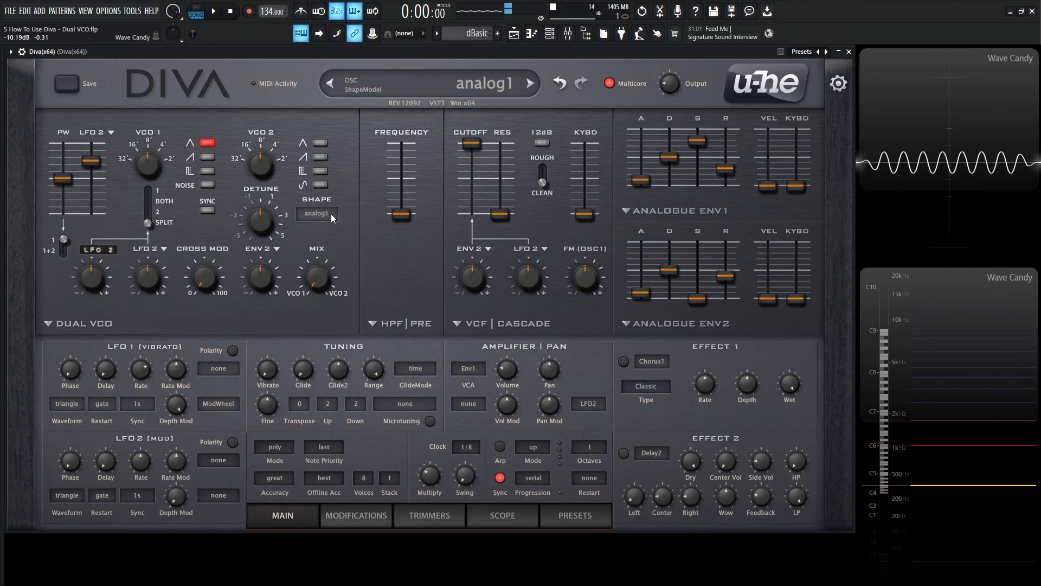
pyautogui.click(317, 213)
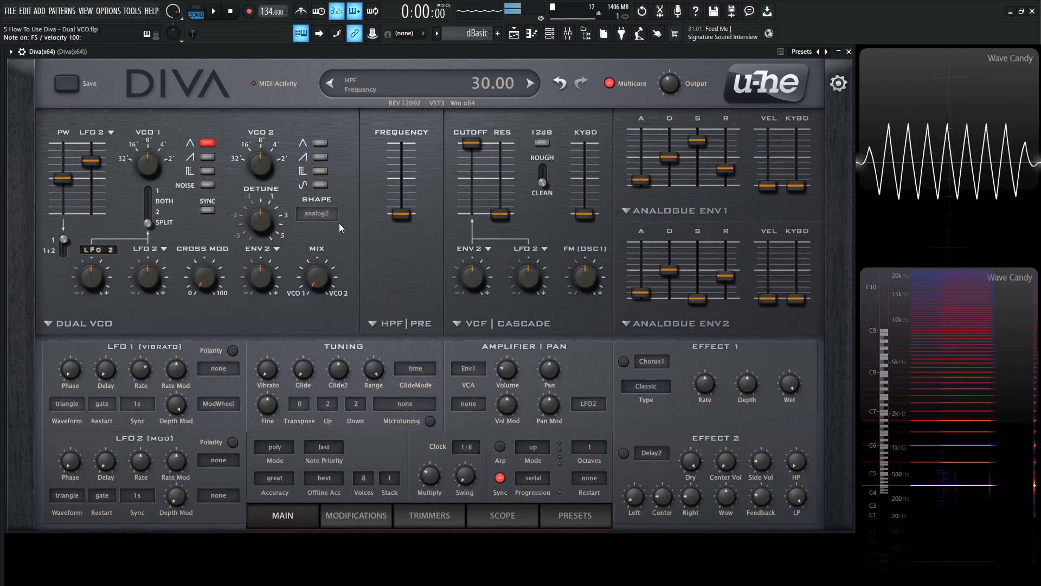
pyautogui.click(317, 213)
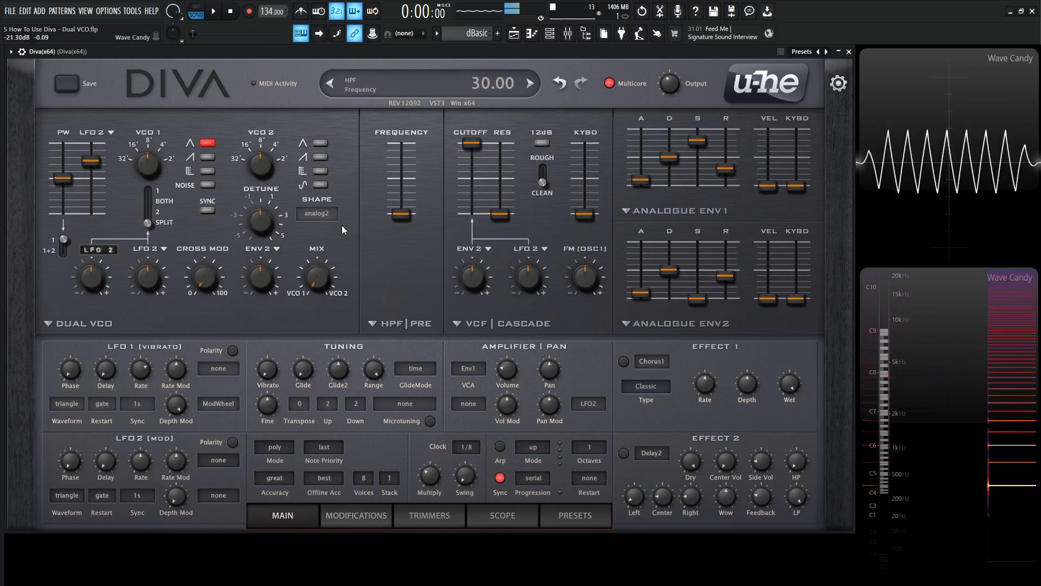
pyautogui.click(317, 213)
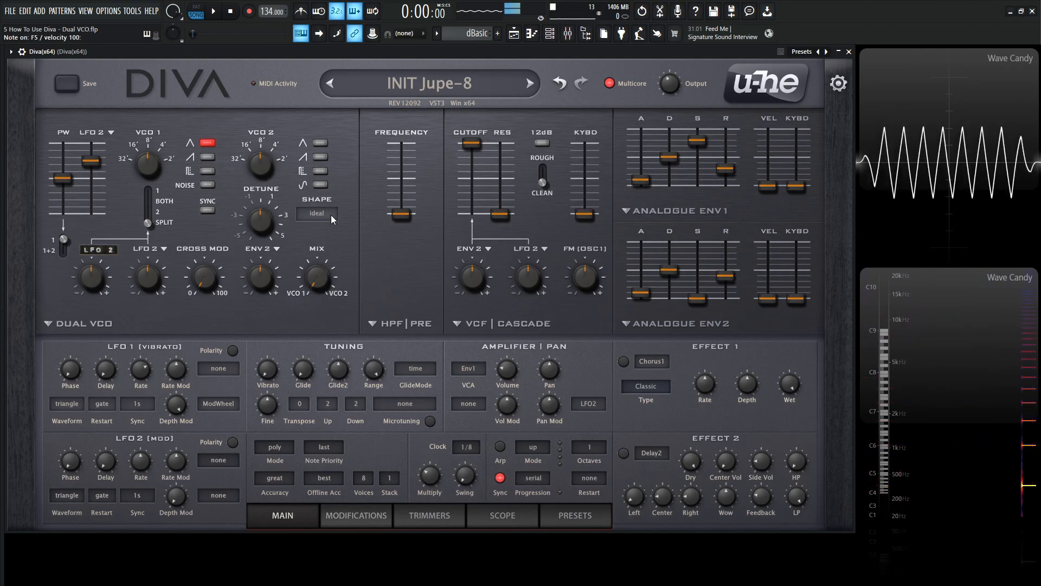
# Step: Switch Diva's oscillator shape model from ideal back to analog1, keeping VCO 1 on triangle
pyautogui.click(317, 214)
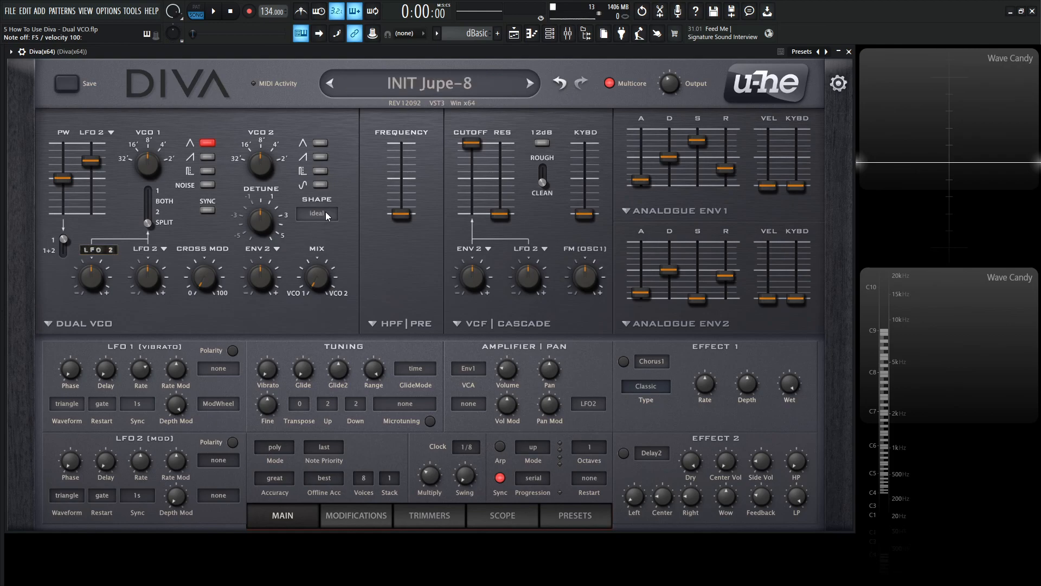
pyautogui.click(317, 214)
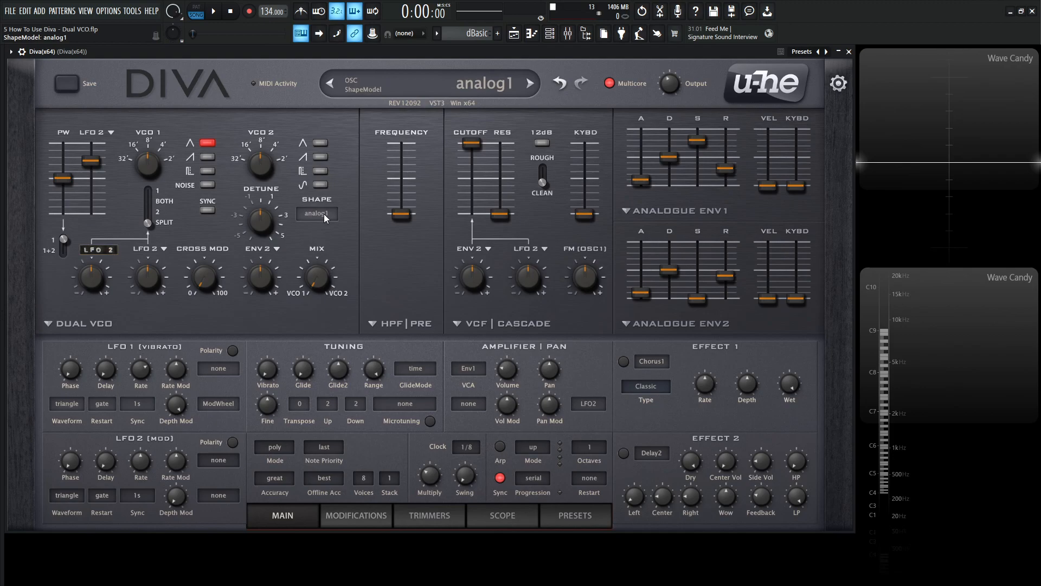